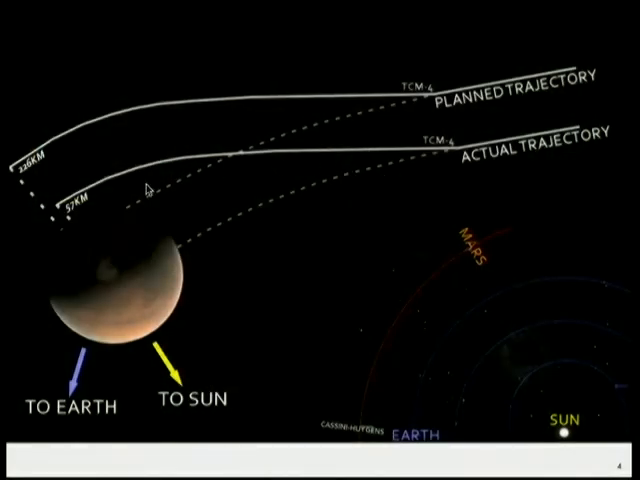
pyautogui.moveTo(96, 238)
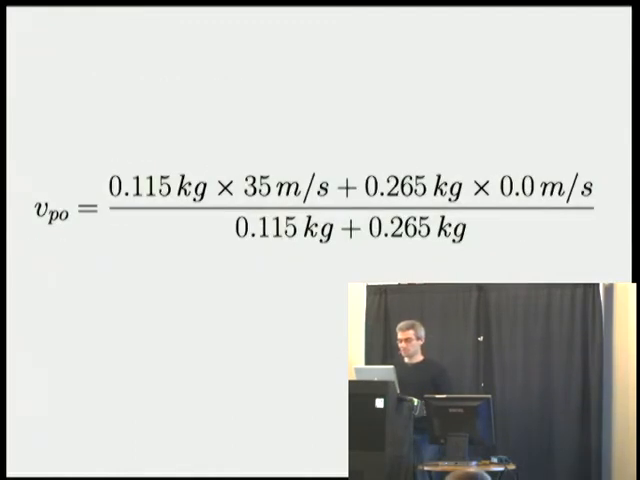
# Enter rescale expressions converting need to litres and a value to milliseconds.
pyautogui.press('Right')
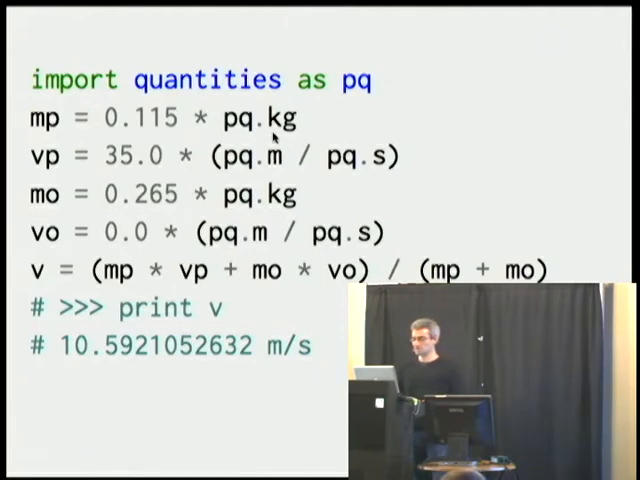
pyautogui.press('right')
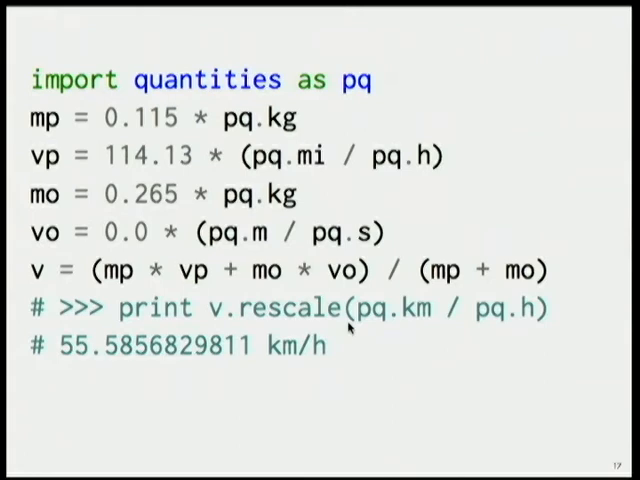
pyautogui.moveTo(445, 330)
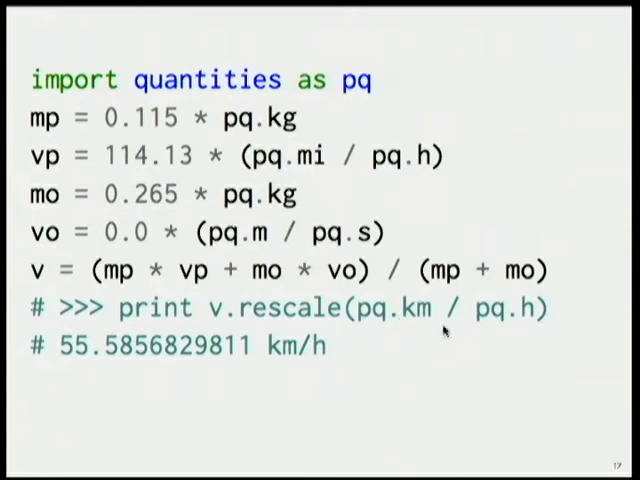
pyautogui.moveTo(288, 390)
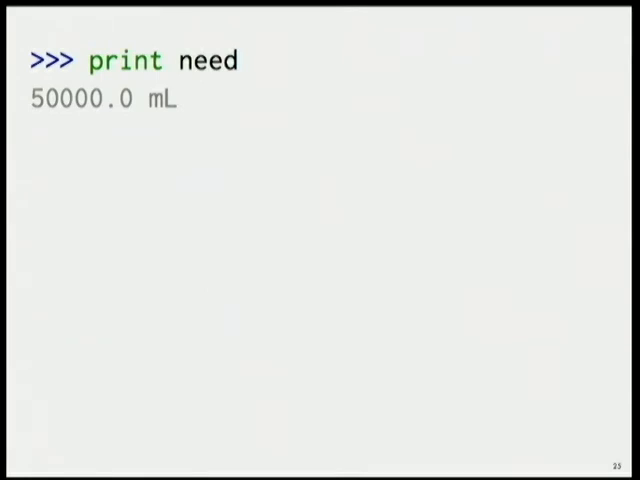
pyautogui.write('print need.rescale(pq.L)')
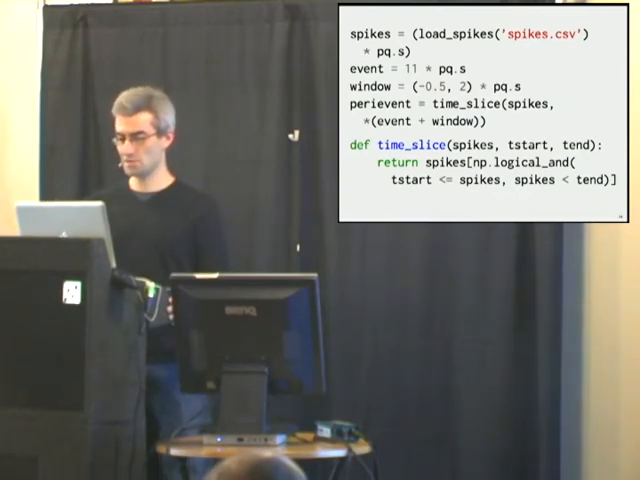
pyautogui.write('.rescale(pq.ms)')
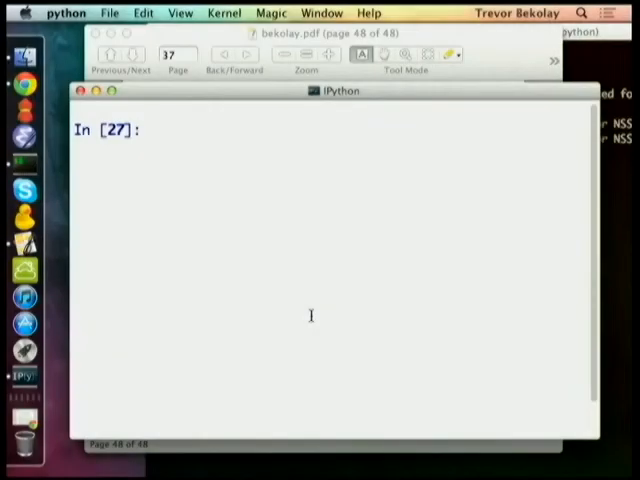
# Import the decimal module, fixing the failed 'import decimals' attempt.
pyautogui.write('import decimals')
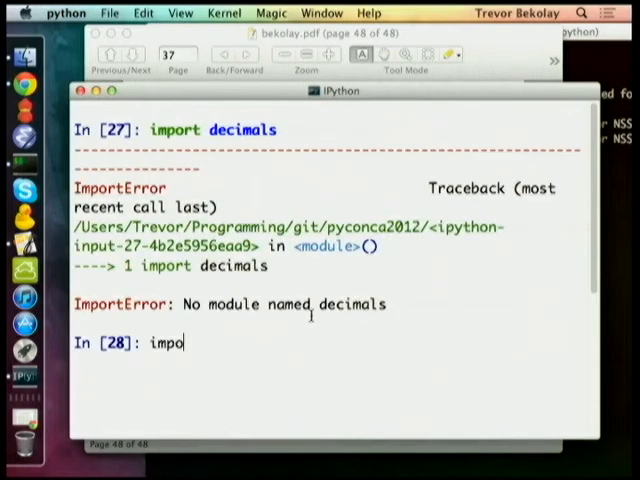
pyautogui.write('rt De')
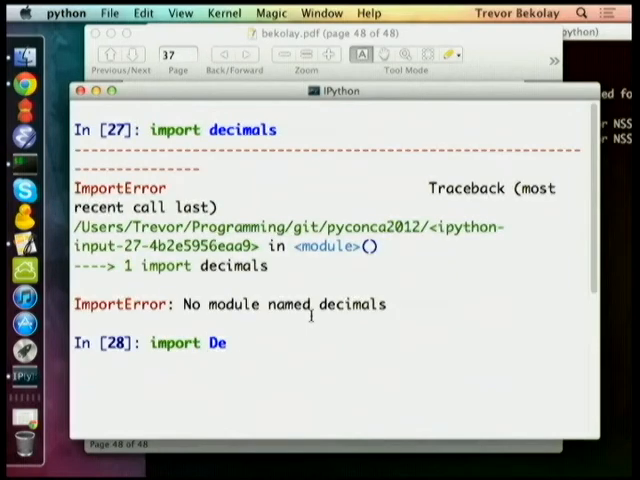
pyautogui.write('cimal')
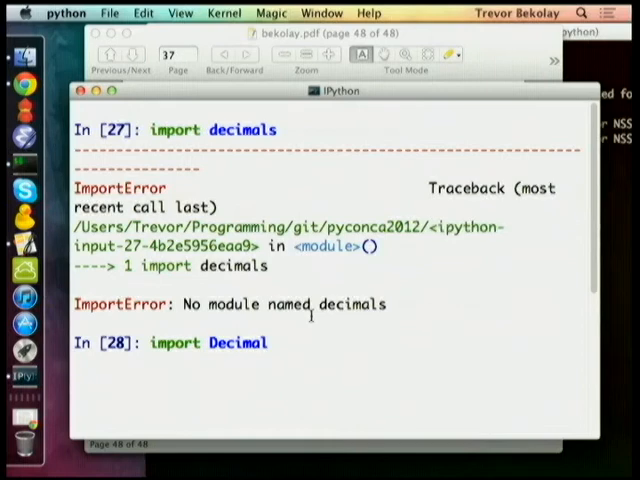
pyautogui.write('decia')
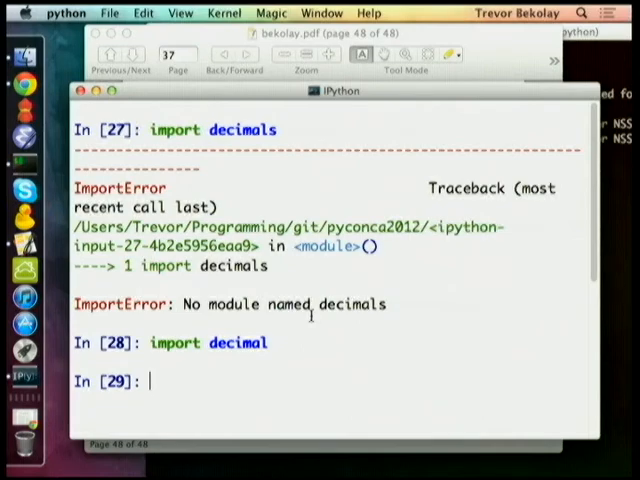
# Evaluate decimal.Decimal('0.5') with the quote fixed, then start assigning the result to a.
pyautogui.write('decimal')
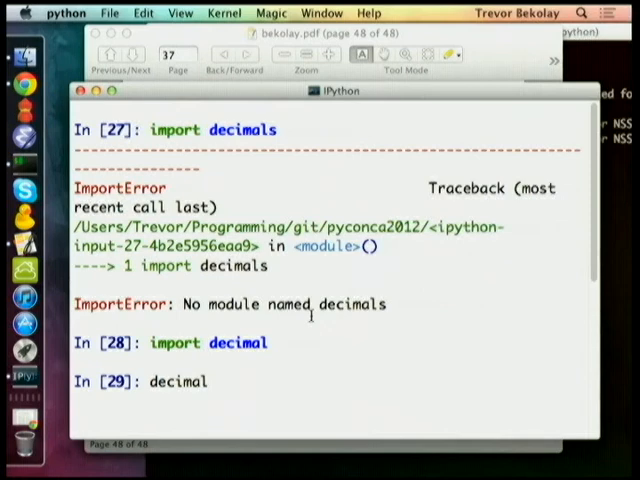
pyautogui.press('BackSpace')
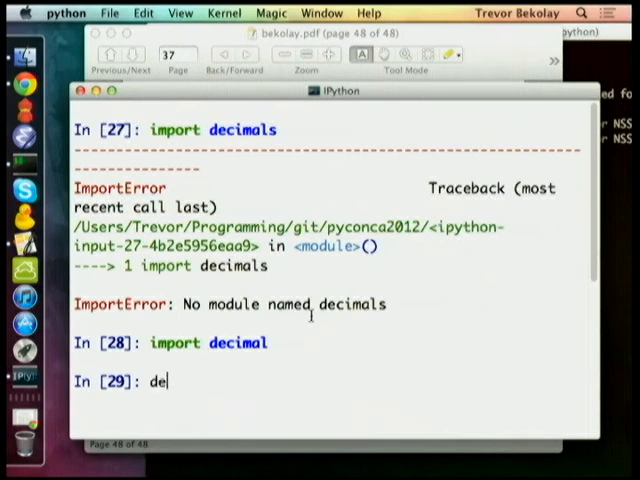
pyautogui.write('cimal.Decimal(')
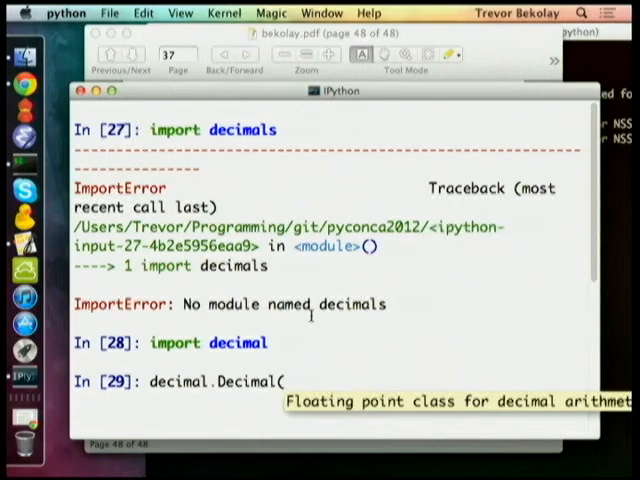
pyautogui.write('0.5')
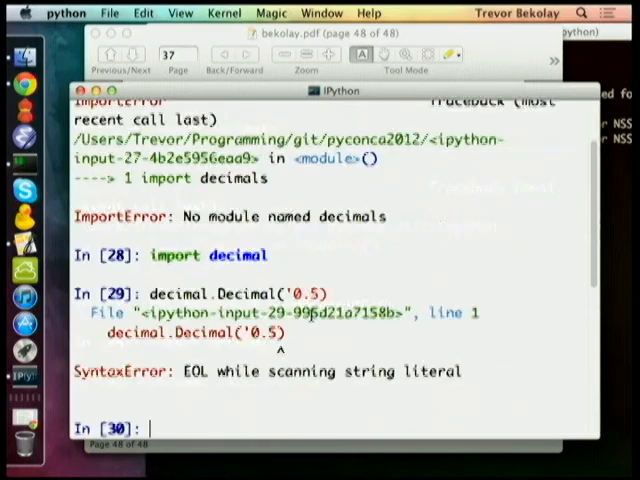
pyautogui.write("decimal.Decimal('0.5)")
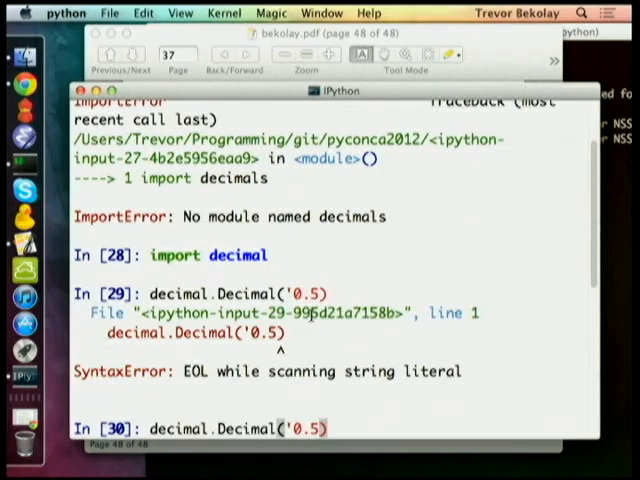
pyautogui.write("'")
pyautogui.press('Return')
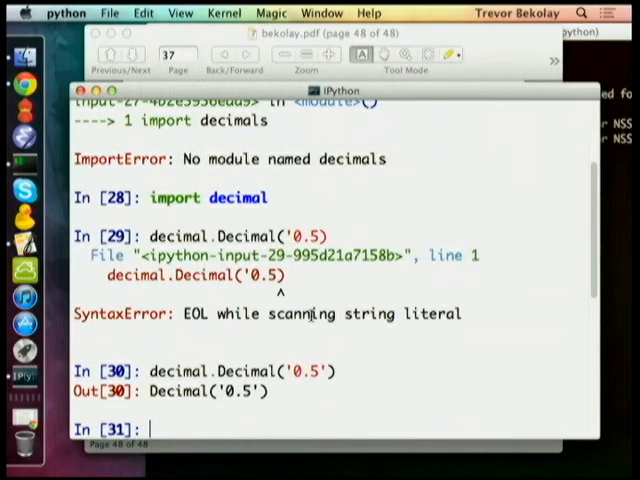
pyautogui.write('a = _')
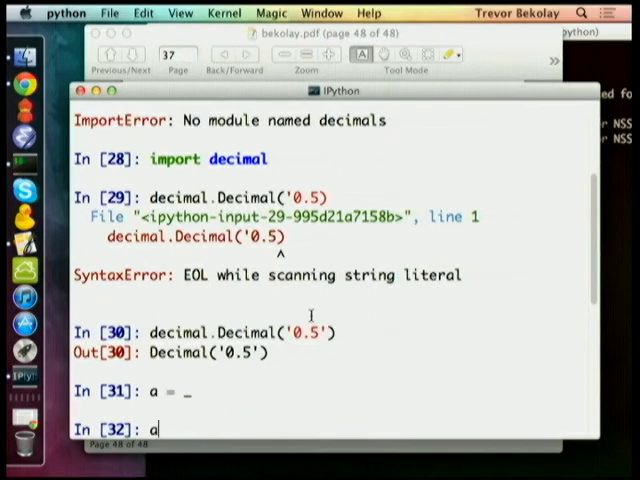
pyautogui.write('& p')
pyautogui.write('a = 3.0 * pq')
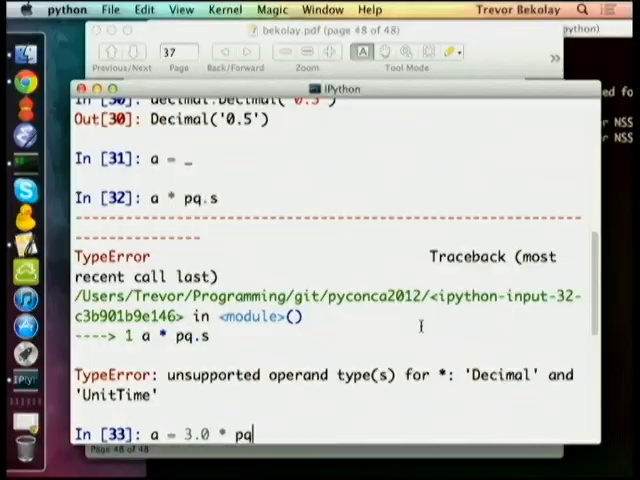
# Set a = 3.0 * (pq.s**2 / pq.ms) and simplify it to array(3000.0) * s.
pyautogui.write('/ pq.s')
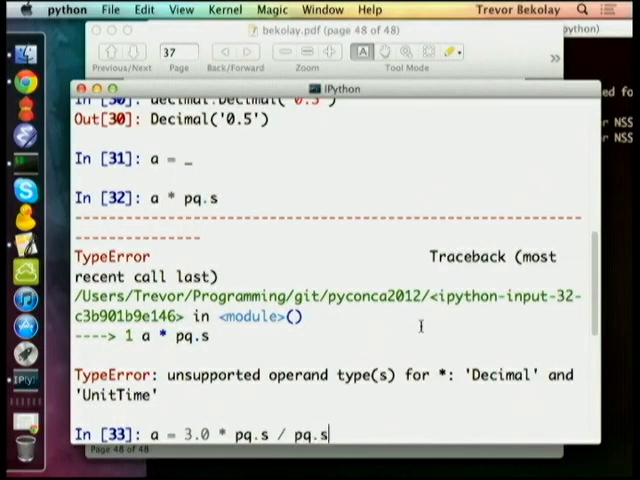
pyautogui.write('ms)')
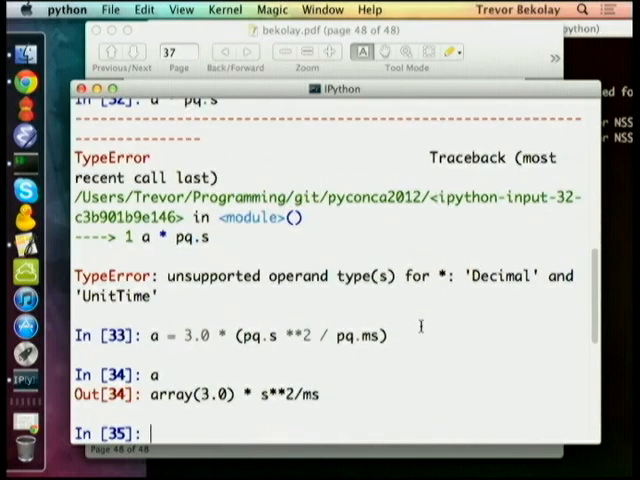
pyautogui.write('a.simplified')
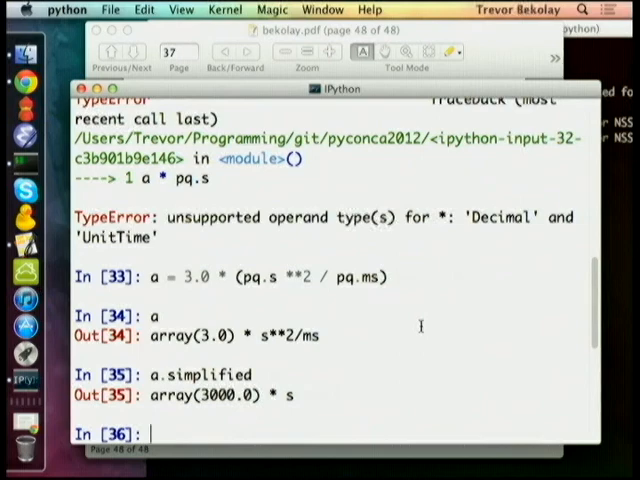
pyautogui.moveTo(417, 328)
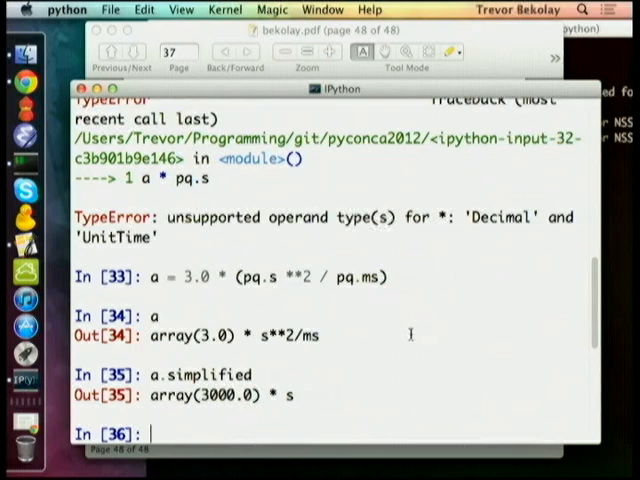